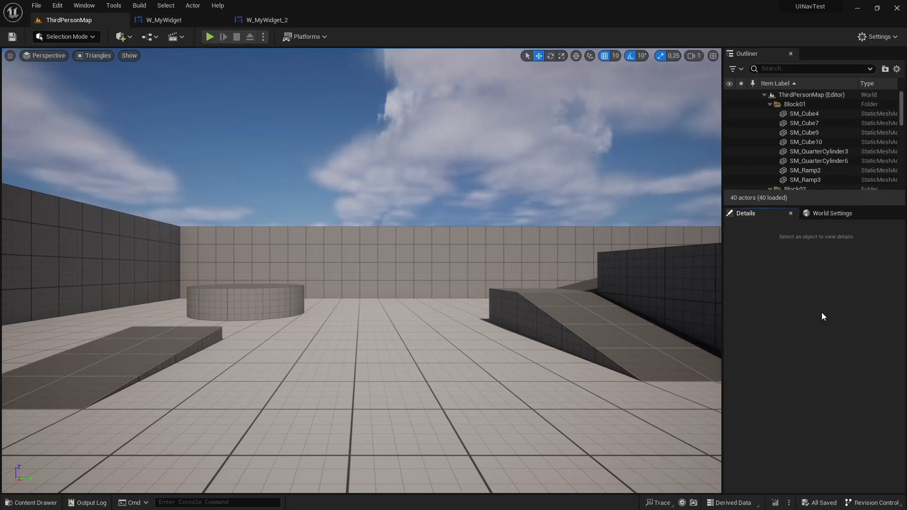
Step: Open W_MyComponent from the Content Drawer and show the NavButton's Events section in Details
left_click(32, 502)
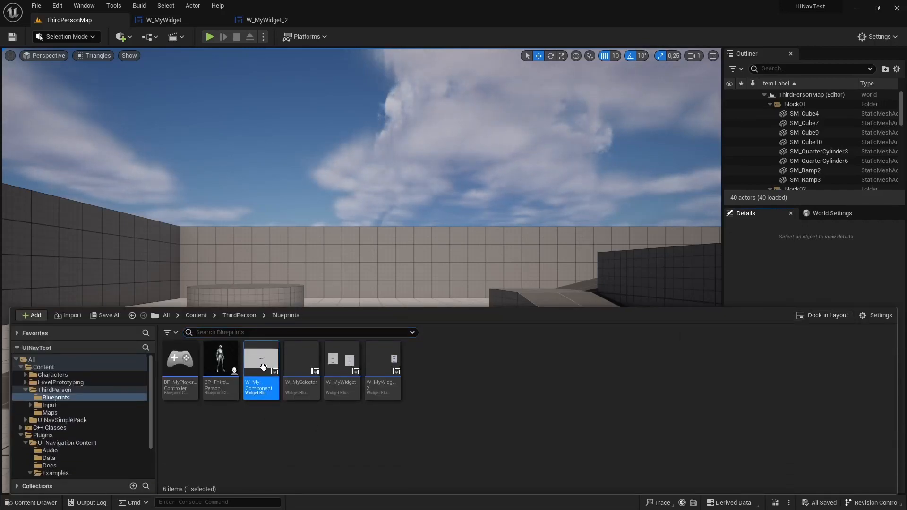
double_click(261, 359)
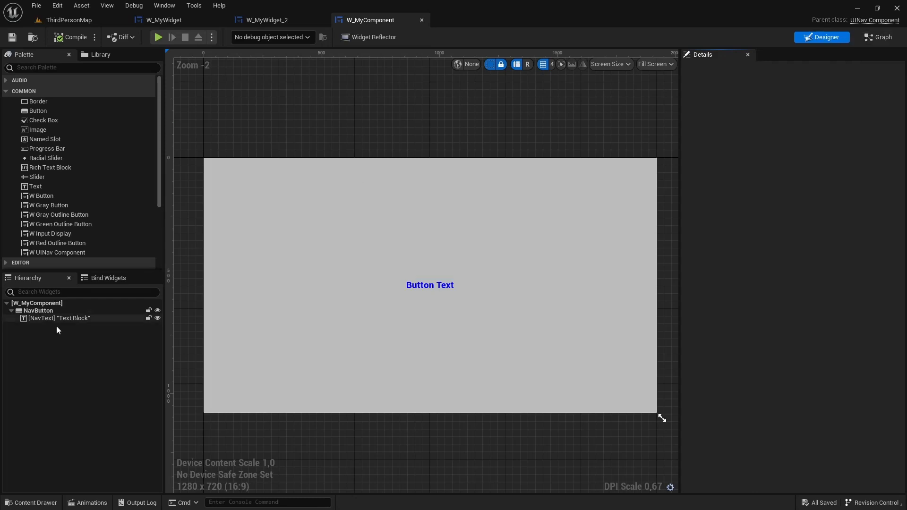
left_click(39, 311)
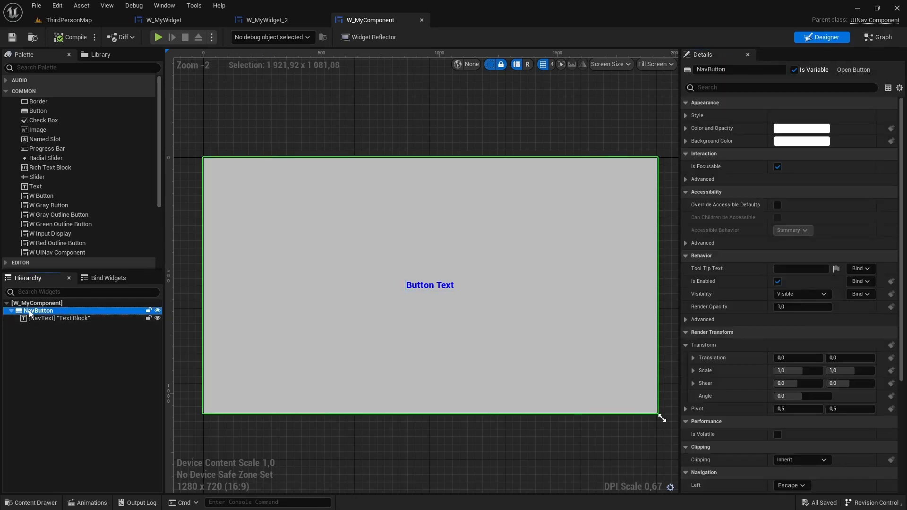
scroll("down", 3)
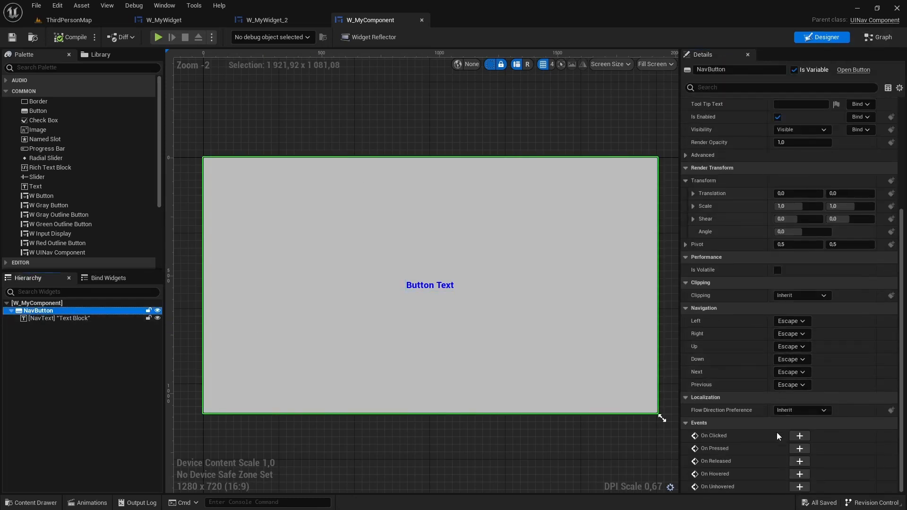
Step: Wire the NavButton's On Clicked event to a Print String node outputting Hello
left_click(800, 436)
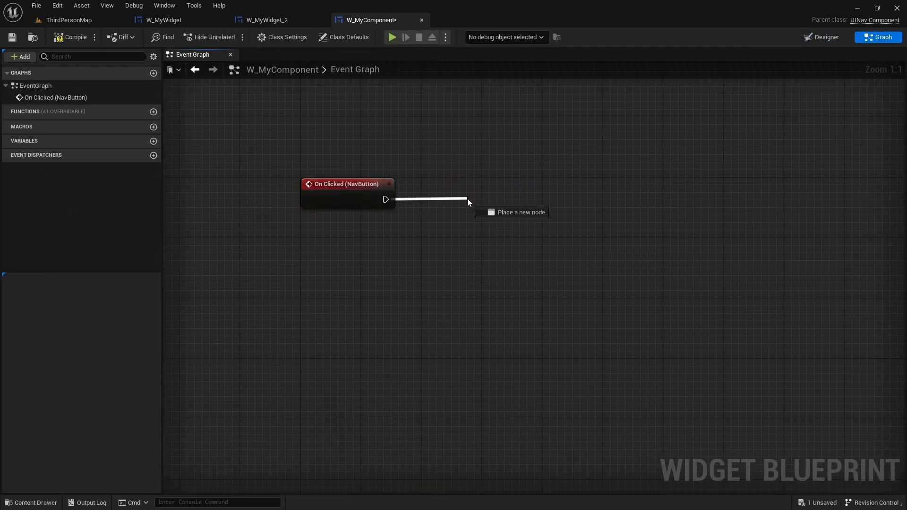
left_click(468, 202)
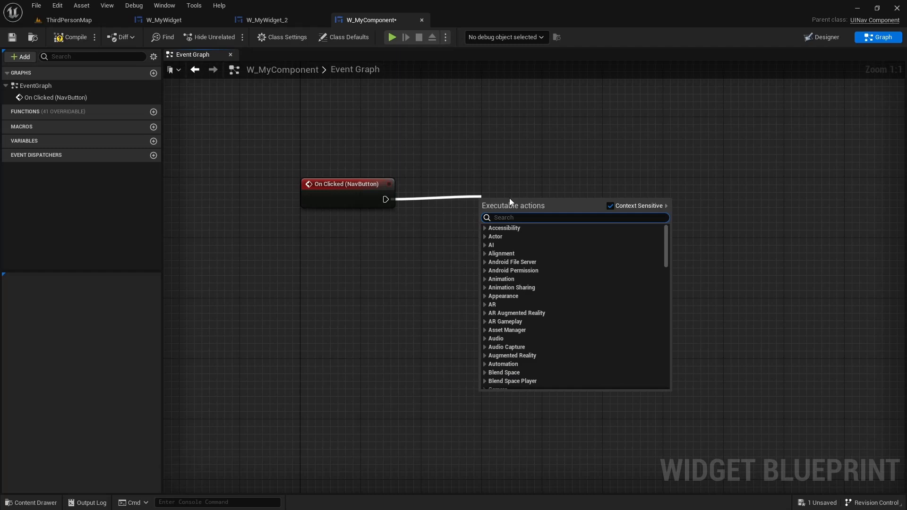
type("print")
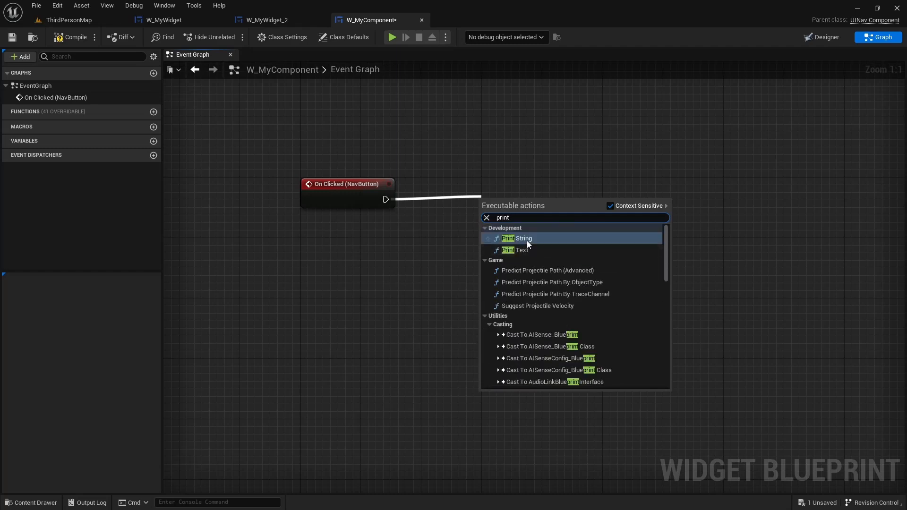
left_click(517, 238)
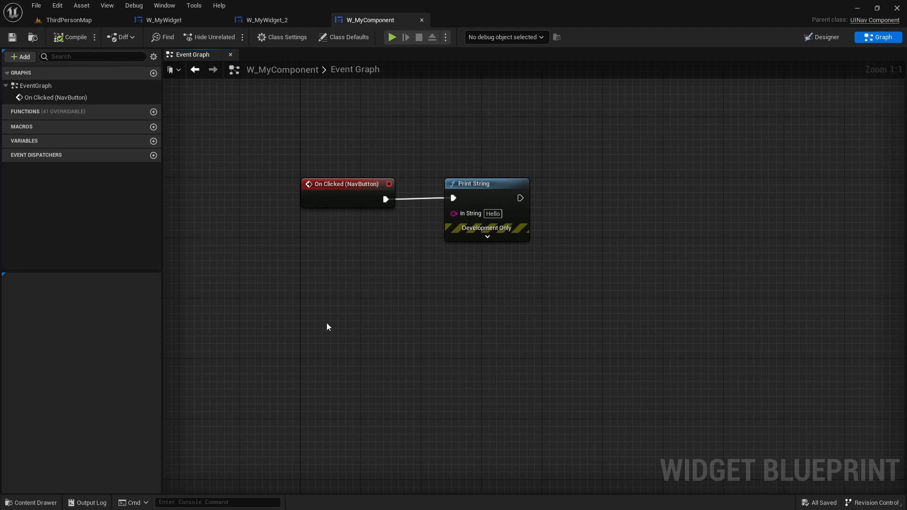
Step: Add On Navigated To/From events; Navigated To prints Self's display name appended with 'was navigated to'
right_click(328, 327)
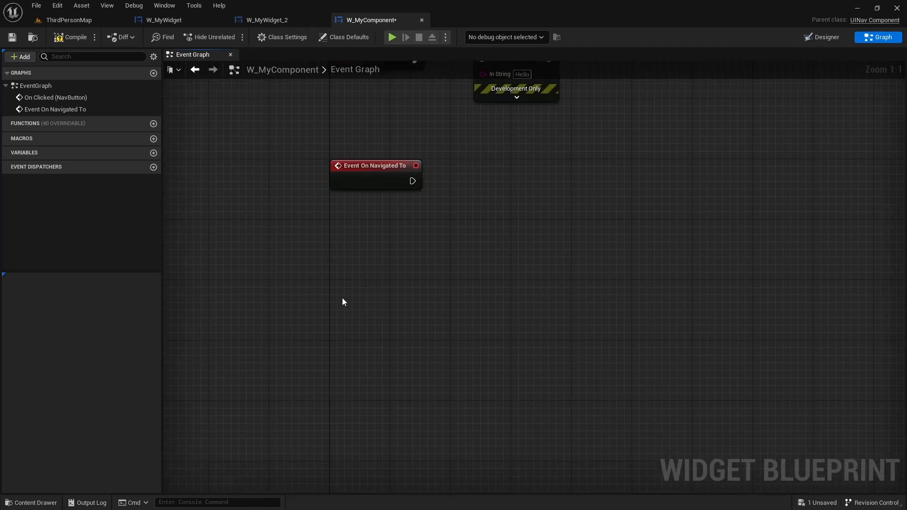
type("onnaviga")
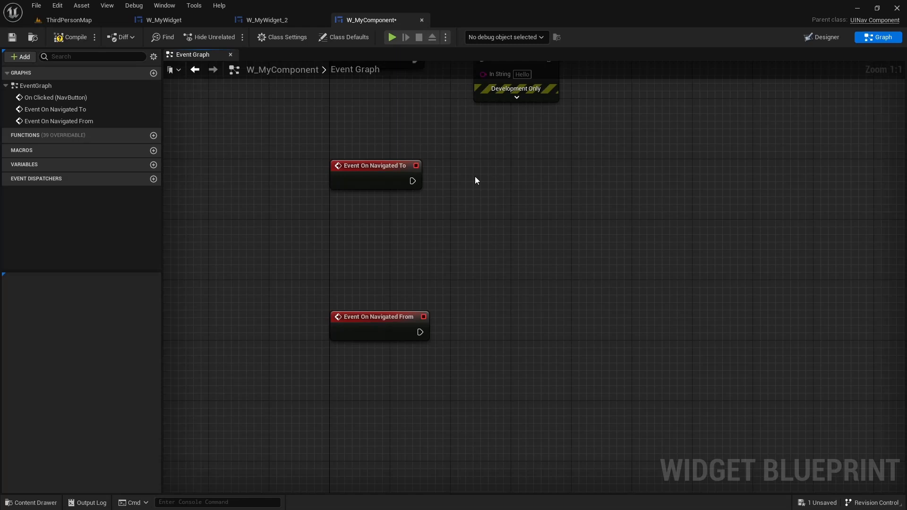
left_click_drag(420, 181, 518, 177)
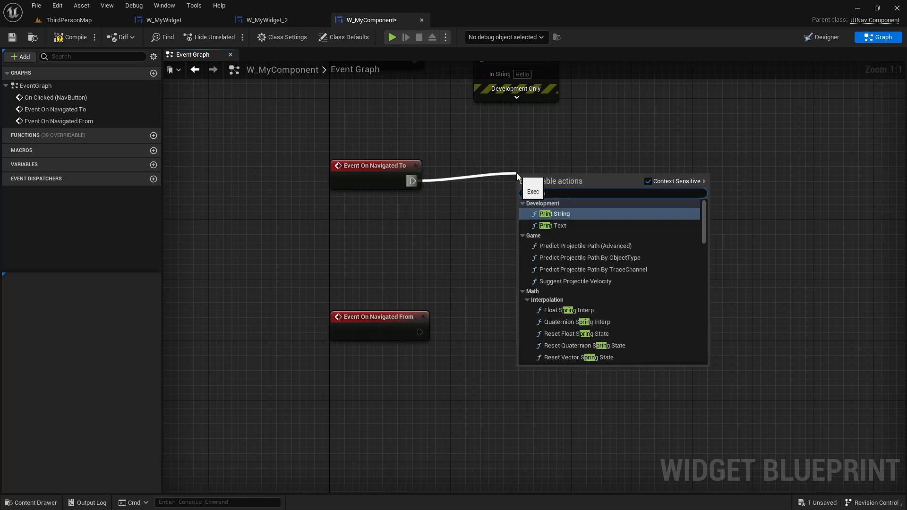
left_click(555, 214)
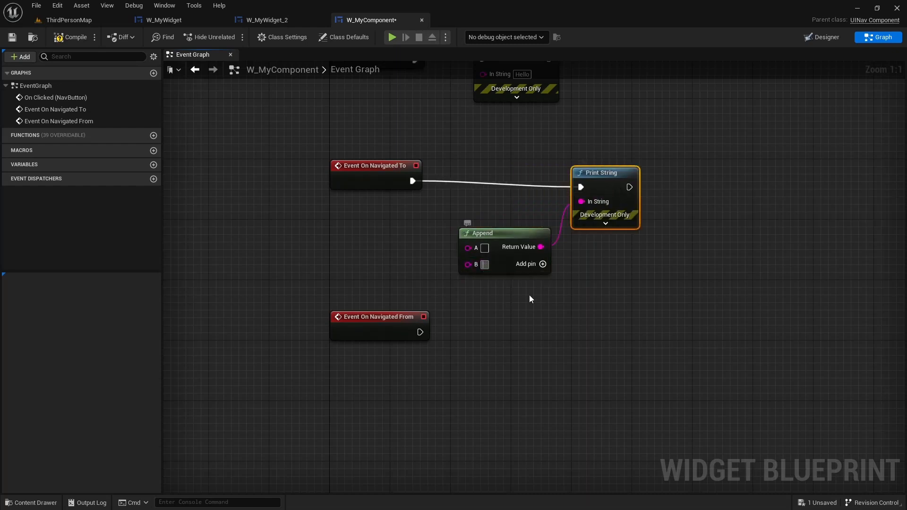
type("was navigated to")
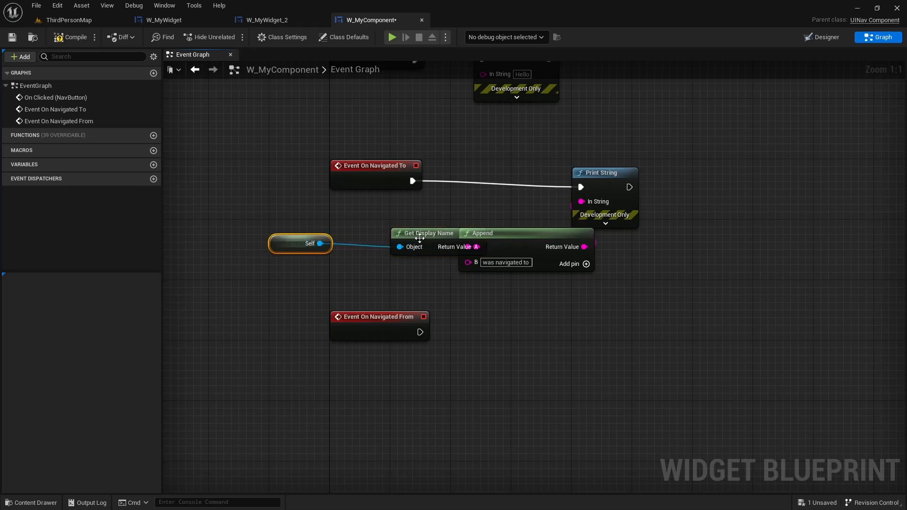
left_click_drag(426, 233, 392, 234)
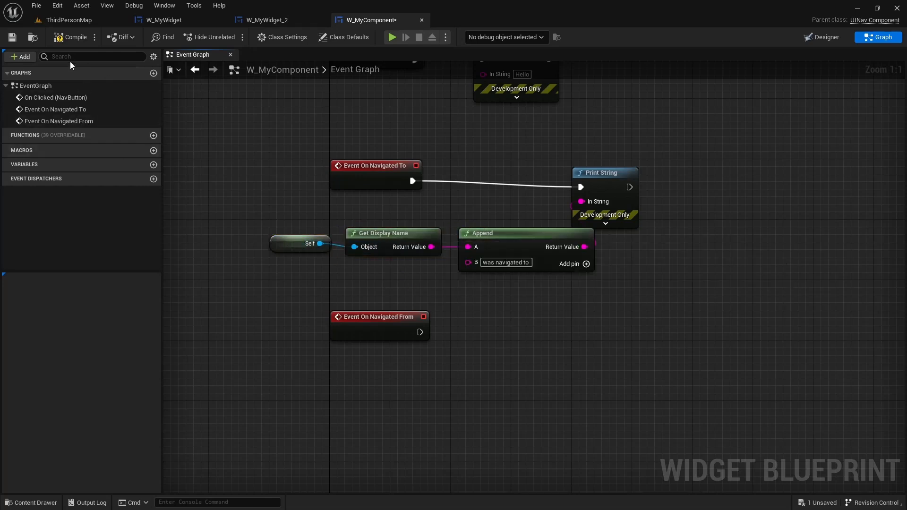
mouse_move(187, 69)
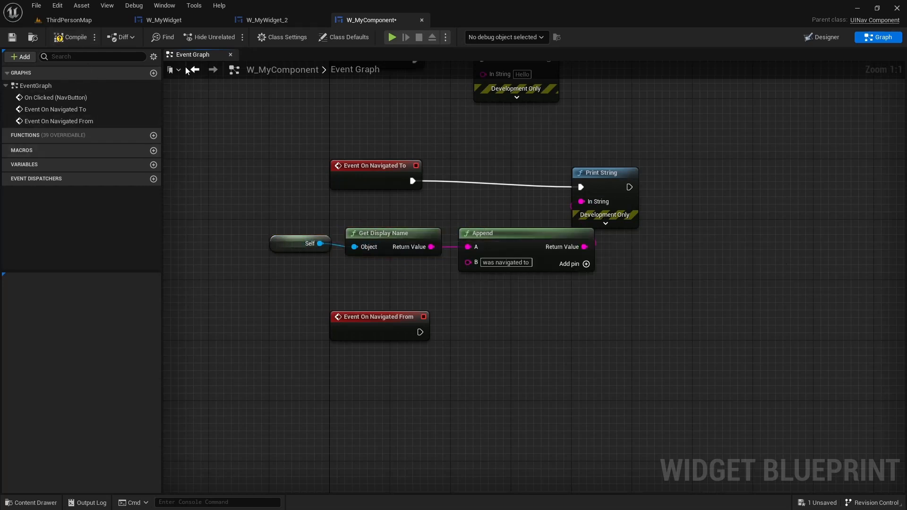
Step: Play the ThirdPersonMap level to test, then return to the W_MyComponent event graph
left_click(68, 20)
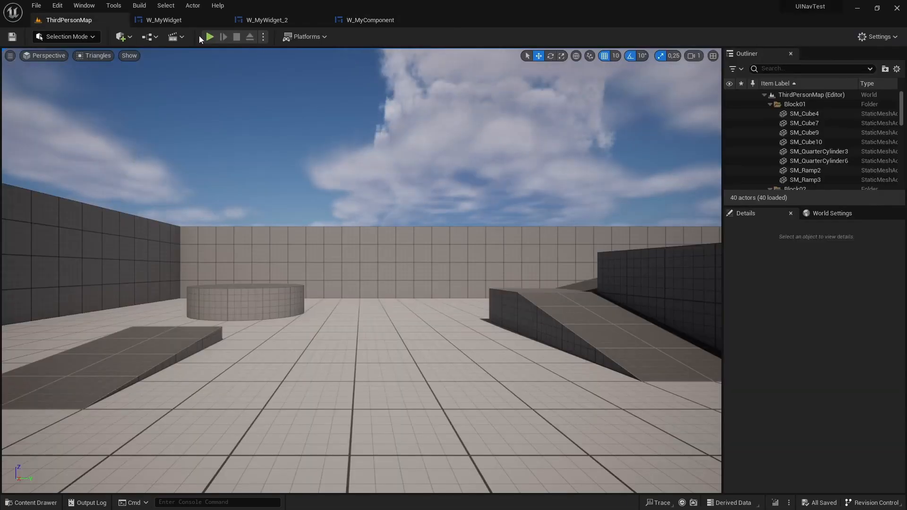
left_click(208, 37)
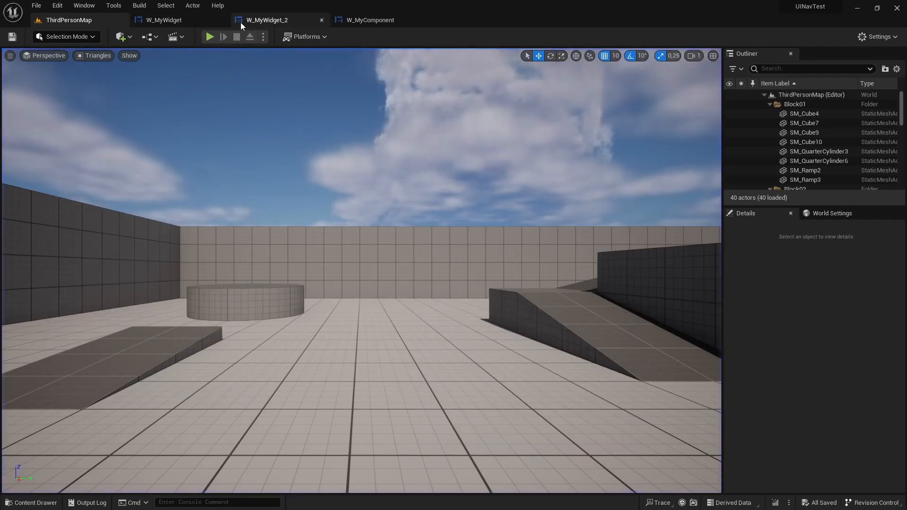
left_click(369, 19)
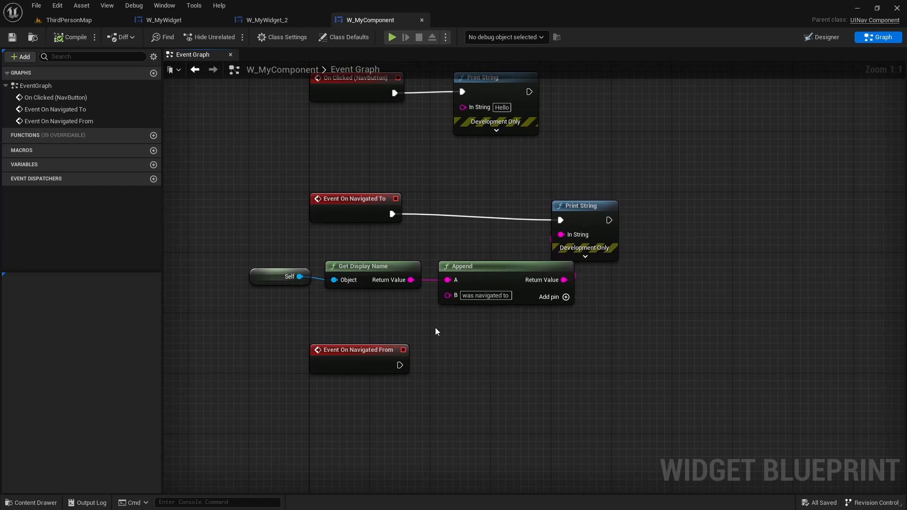
Step: Compile W_MyWidget and switch between its navigation function graph and Designer layout
left_click(165, 20)
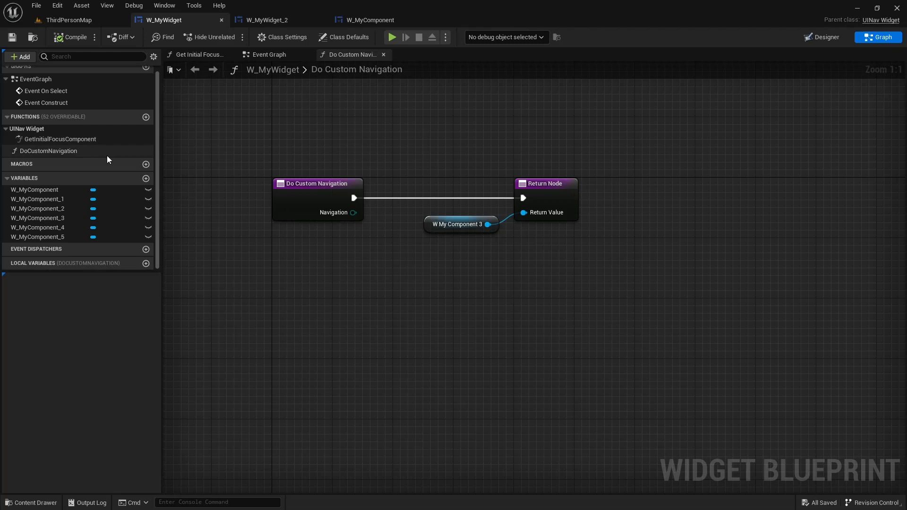
left_click(824, 37)
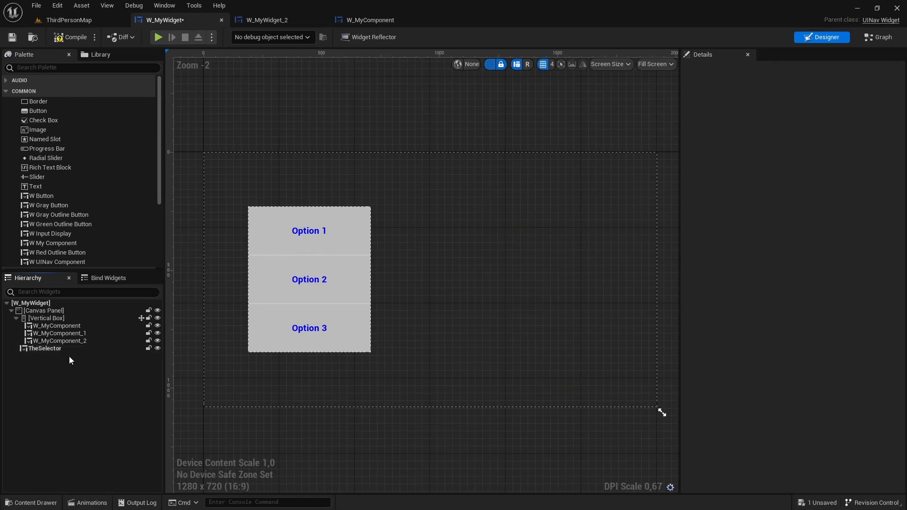
left_click(74, 37)
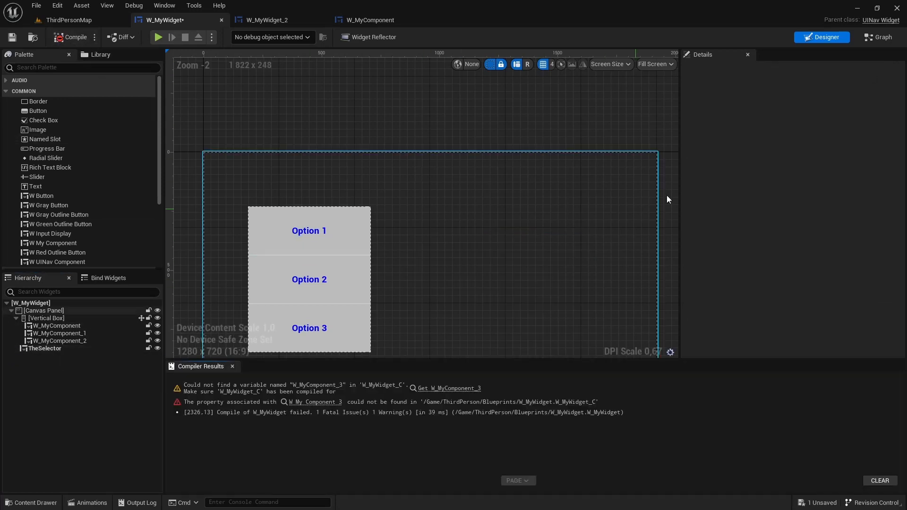
left_click(880, 37)
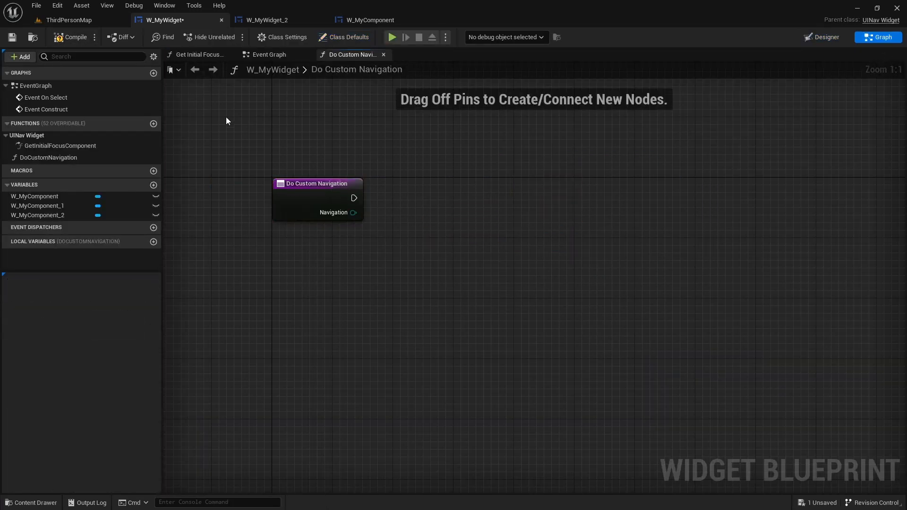
left_click(825, 37)
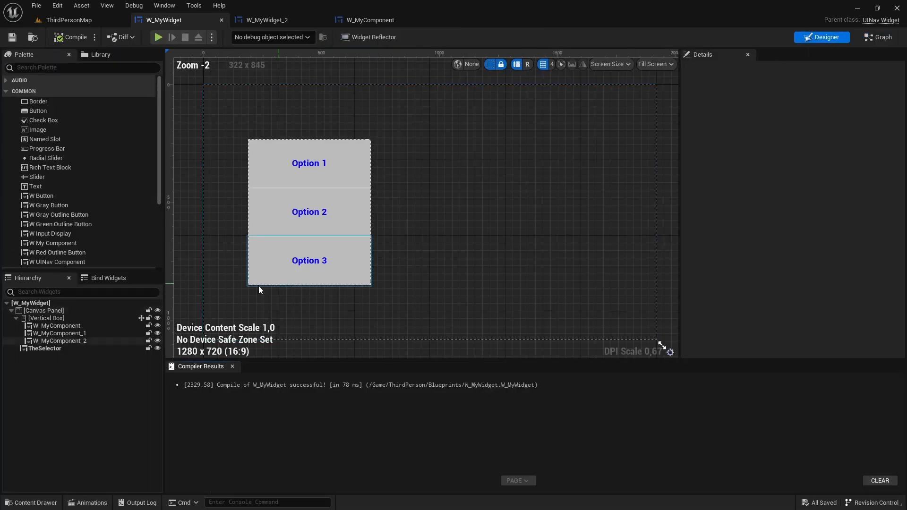
left_click(309, 163)
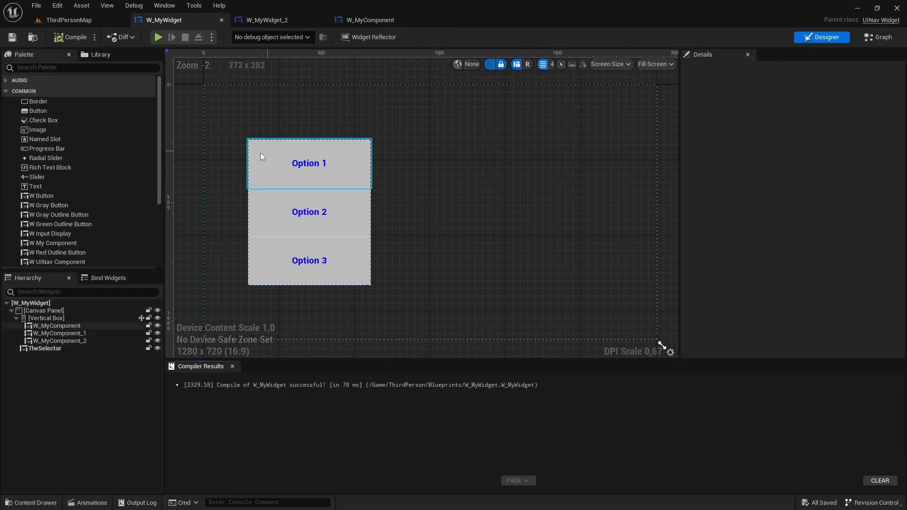
Step: Select the three-option Vertical Box and set its navigation rules, including Right, to Escape
left_click(46, 318)
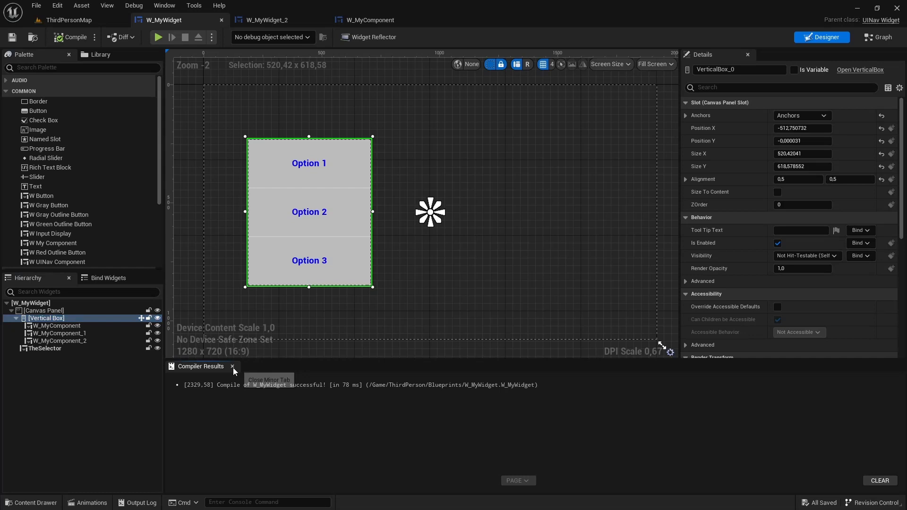
left_click(792, 411)
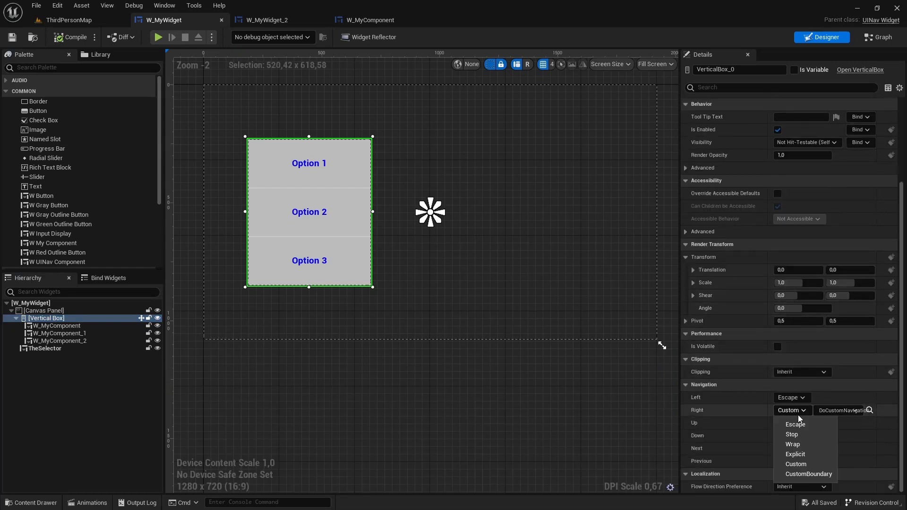
left_click(795, 425)
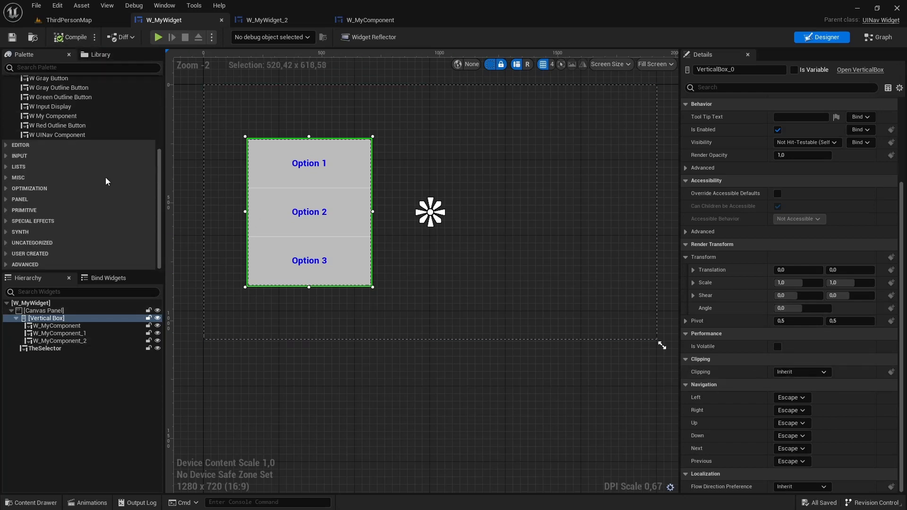
Step: Place an Option Box and a Slider beside the three options and select the OptionBox
scroll("down", 3)
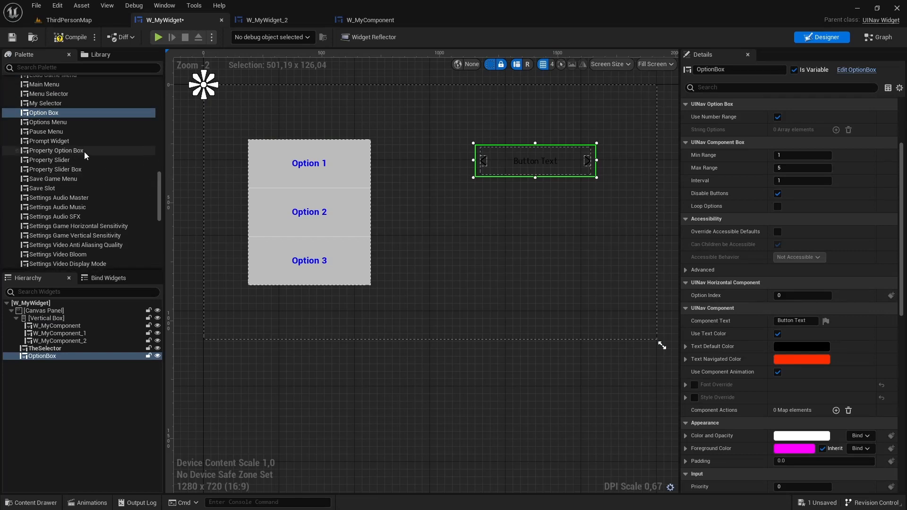
scroll("down", 3)
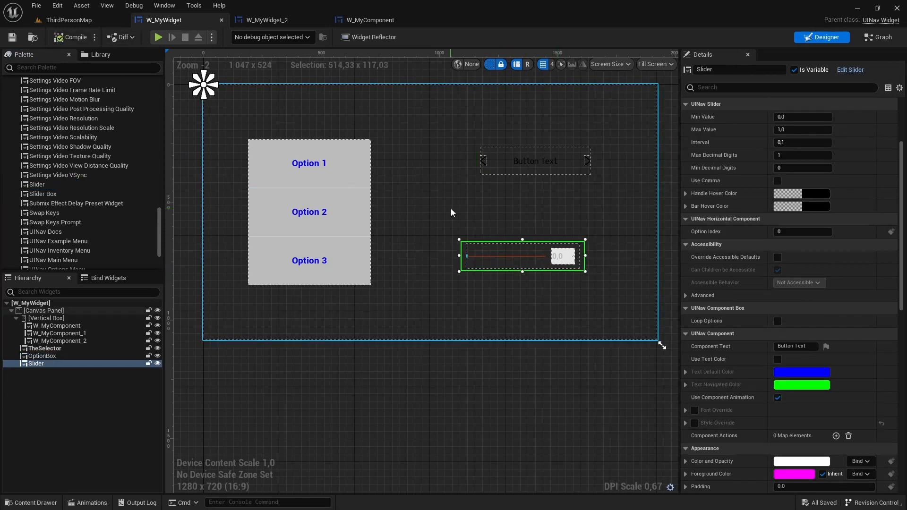
left_click(42, 356)
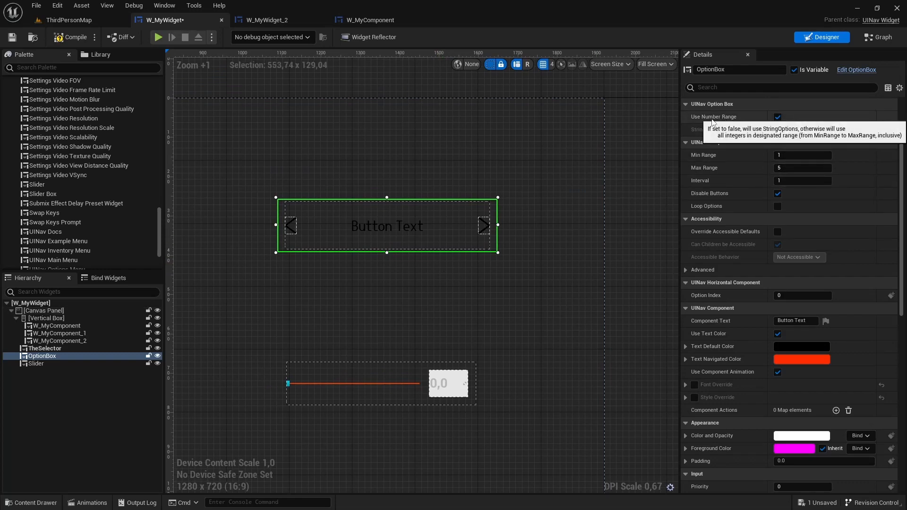
mouse_move(716, 180)
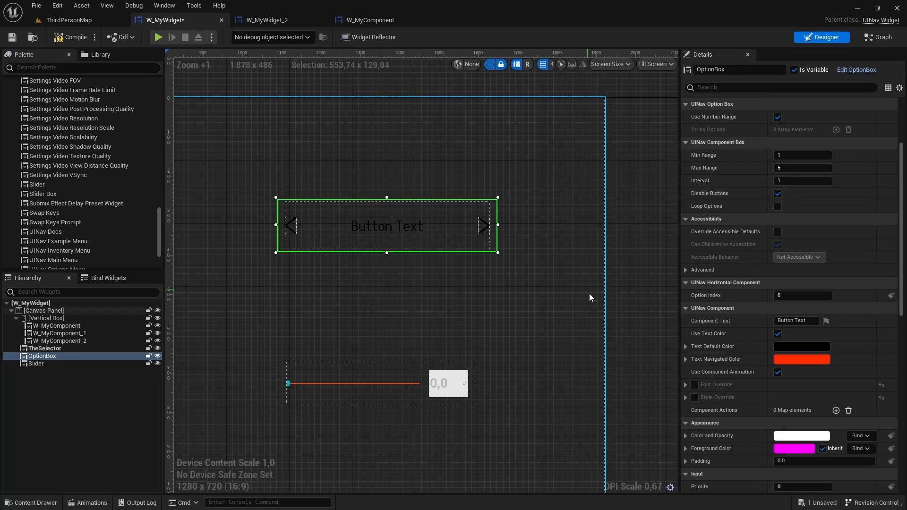
Step: Disable Use Number Range and give the OptionBox string options Yes, No and Maybe
left_click(777, 118)
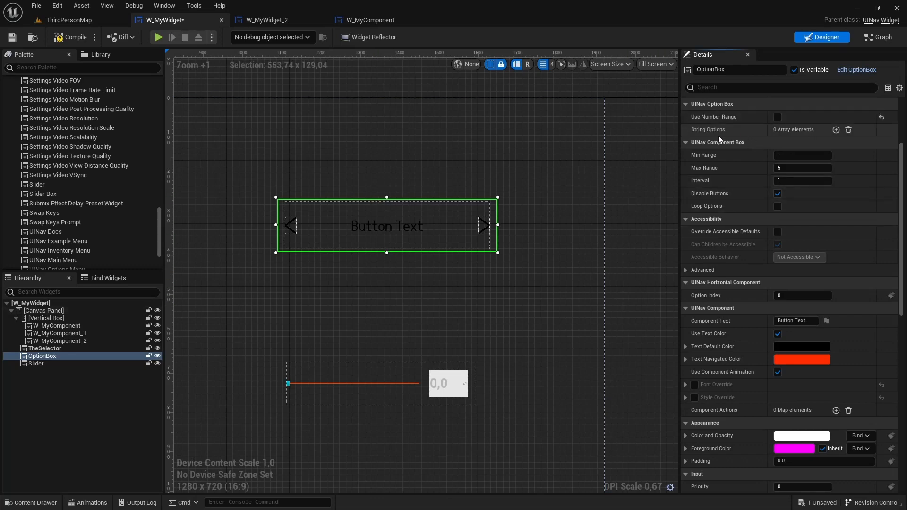
left_click(837, 130)
type("Yes")
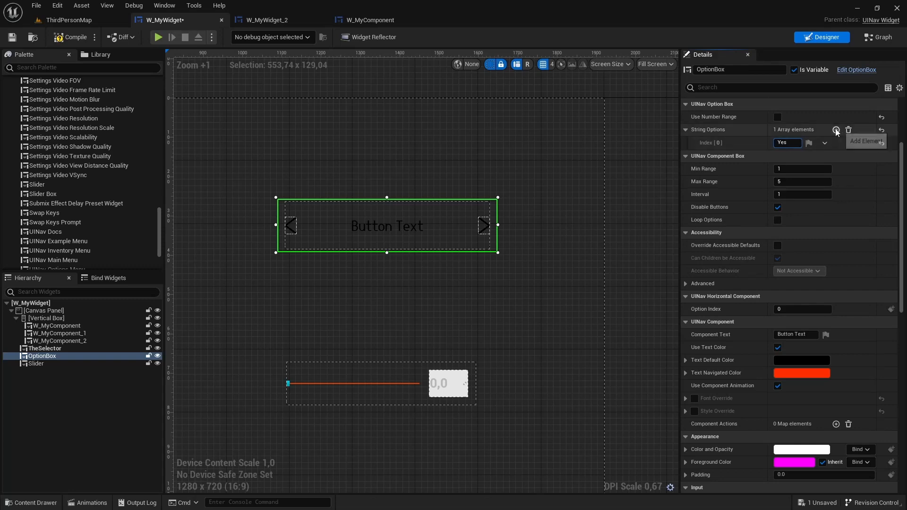
left_click(836, 129)
type("No")
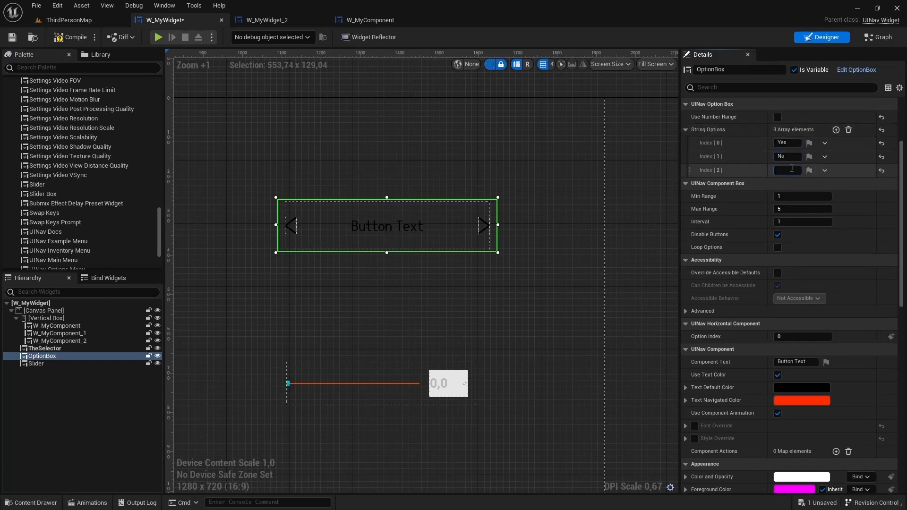
type("Maybe")
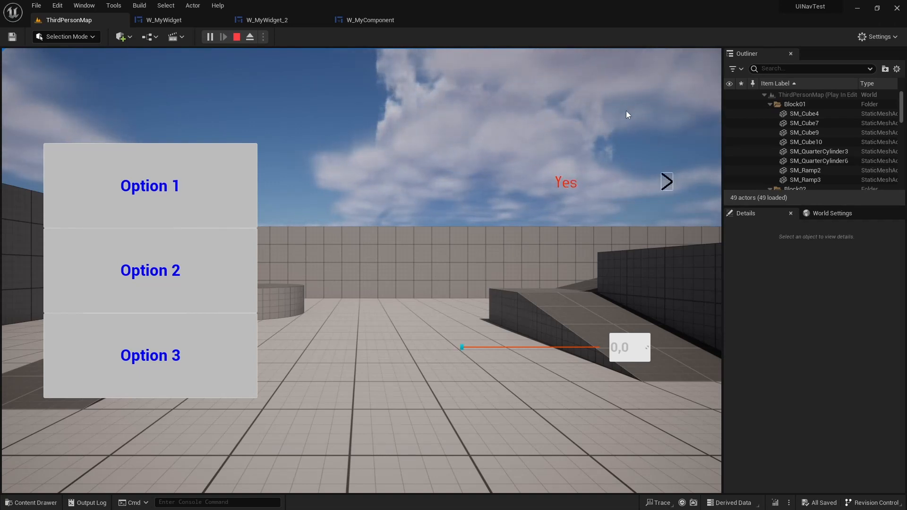
left_click(163, 20)
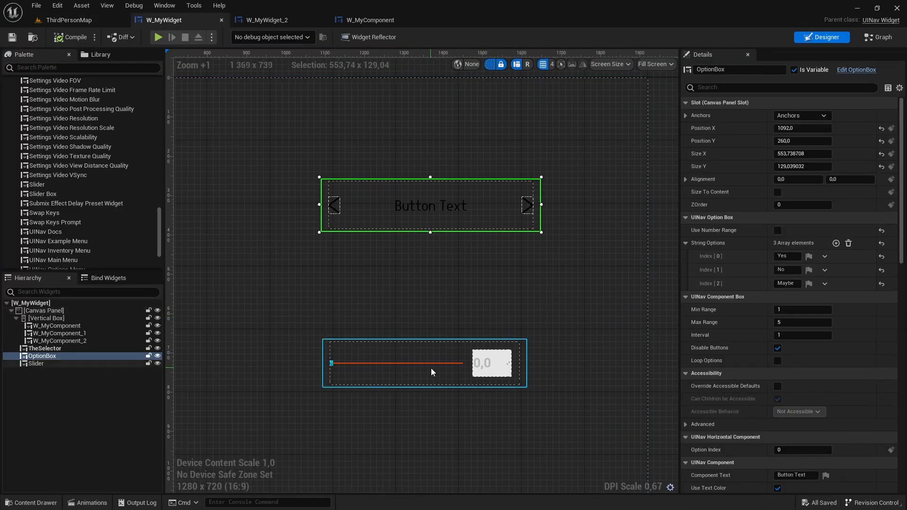
Step: Set the Slider's Handle Hover Color to red and Bar Hover Color to blue, then return to ThirdPersonMap
left_click(36, 363)
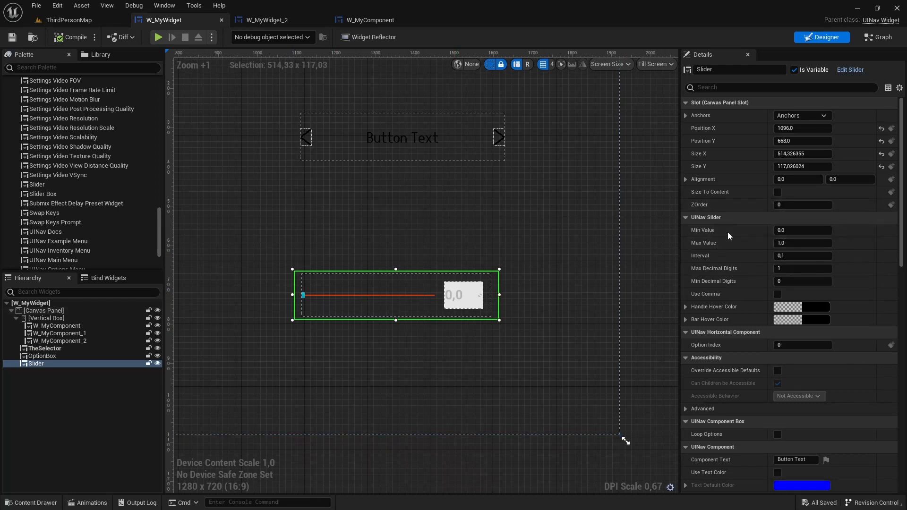
mouse_move(699, 247)
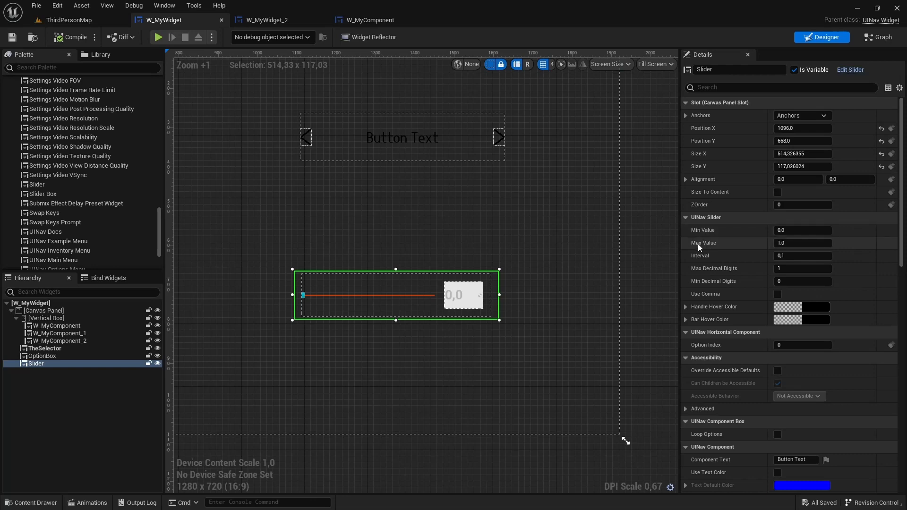
mouse_move(709, 261)
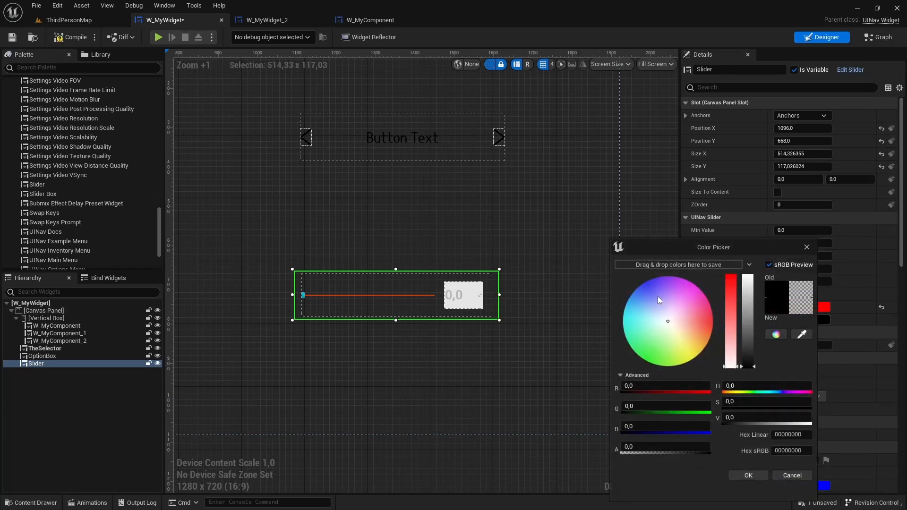
left_click(642, 283)
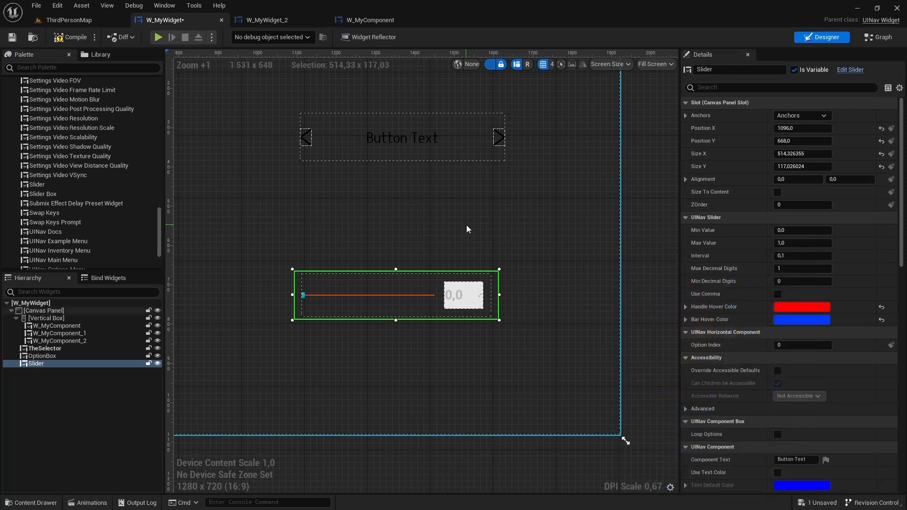
left_click(68, 19)
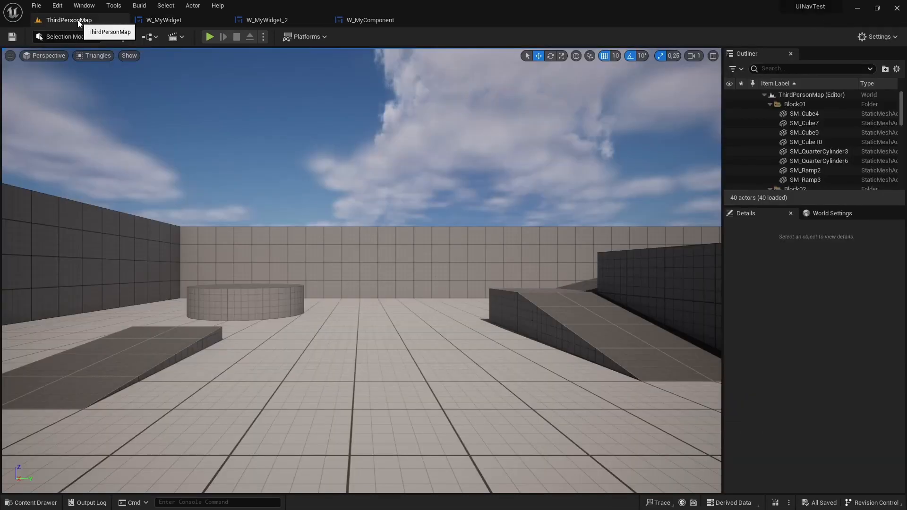
Step: Play the level and drag the slider's red handle lower, then slightly higher along the blue bar
left_click(210, 37)
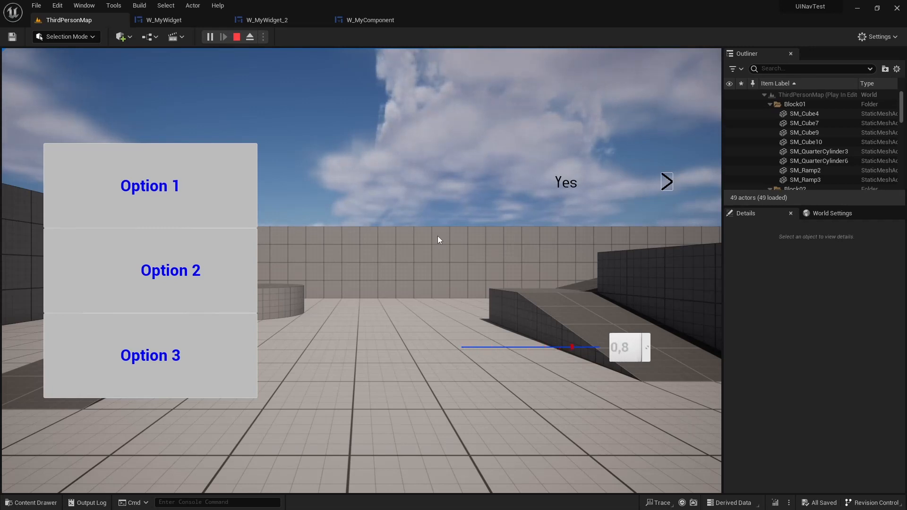
left_click_drag(573, 347, 529, 347)
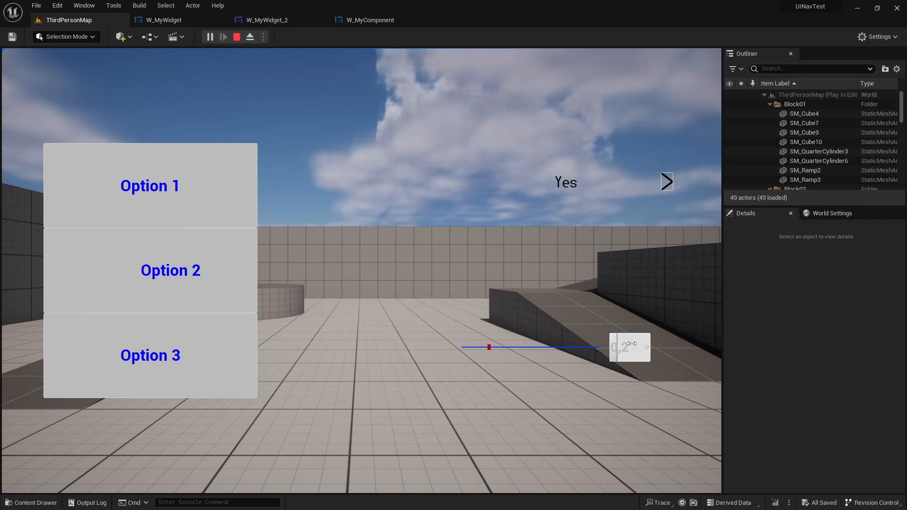
left_click_drag(488, 347, 545, 347)
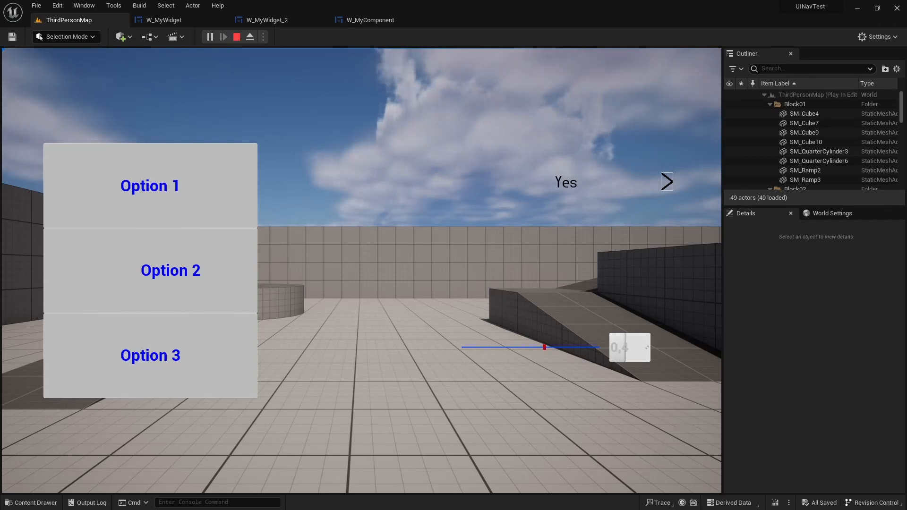